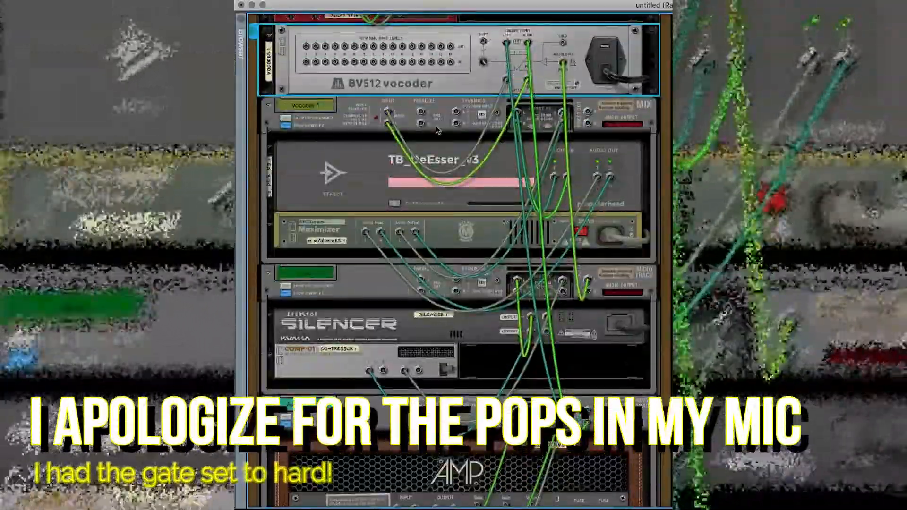
{"action": "scroll", "scroll_direction": "down", "scroll_amount": 3}
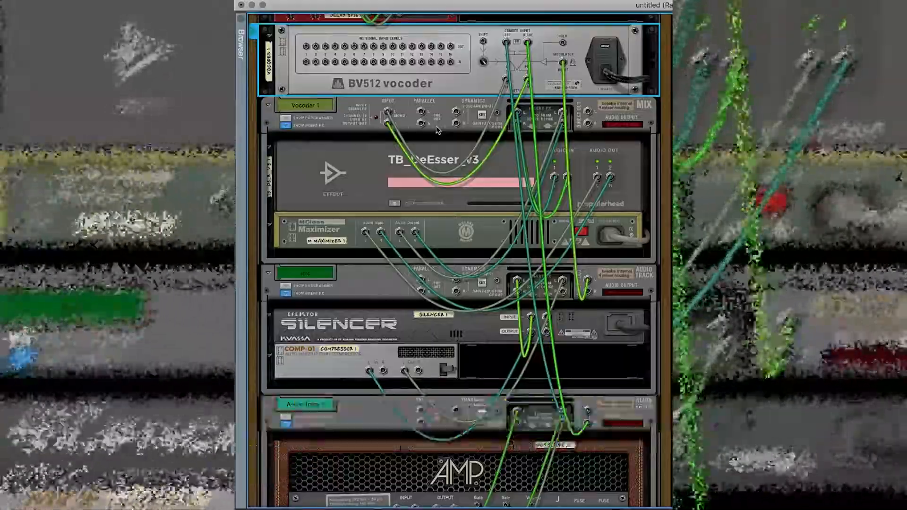